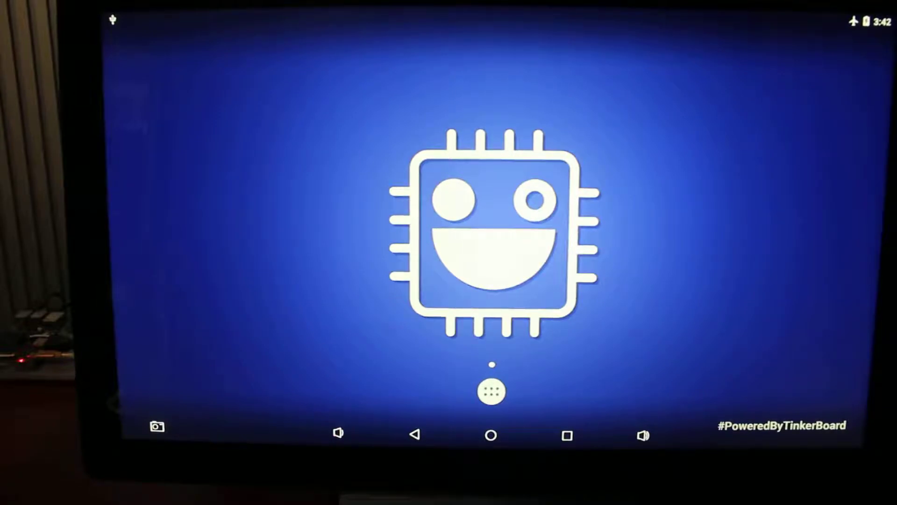
- Open the app drawer and scroll down the app grid toward Xmp Mod Player
left_click(490, 393)
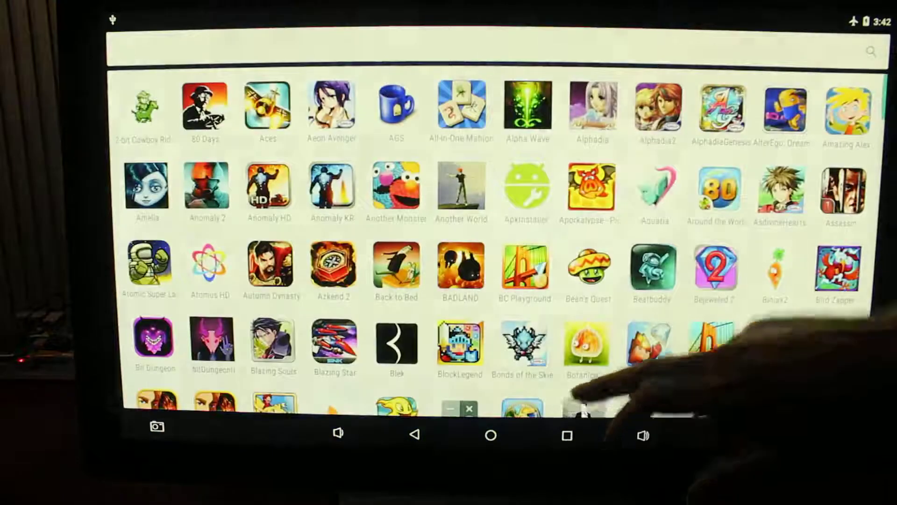
scroll("down", 3)
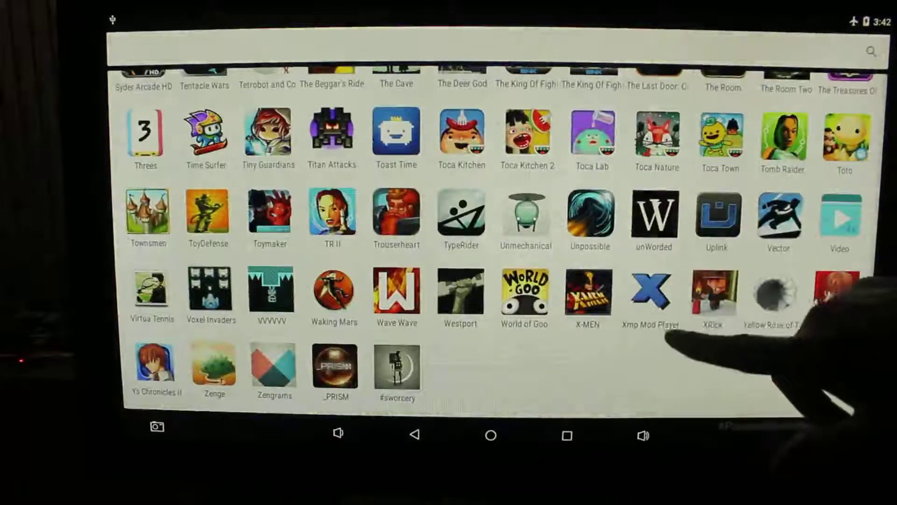
- Launch Xmp Mod Player and play the module 'Deep in her Eyes'
left_click(650, 291)
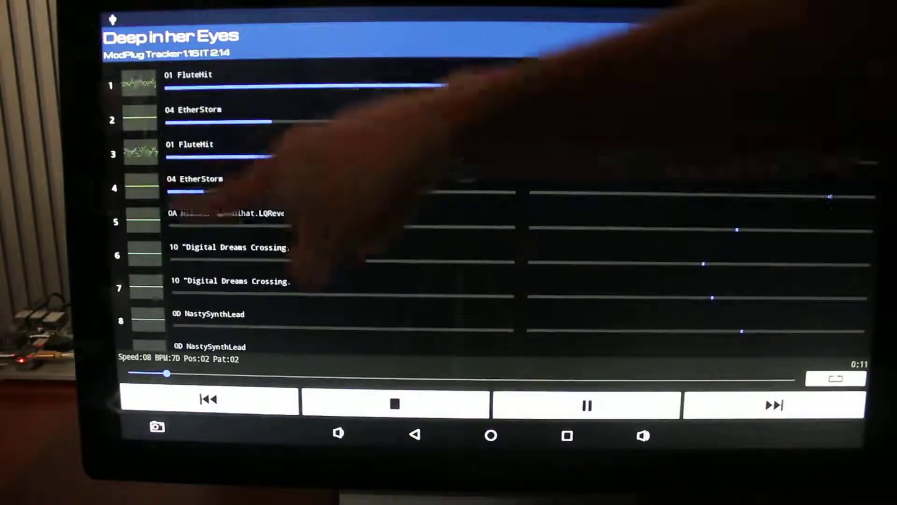
- Let the module finish, then return to the Android home screen
left_click(139, 153)
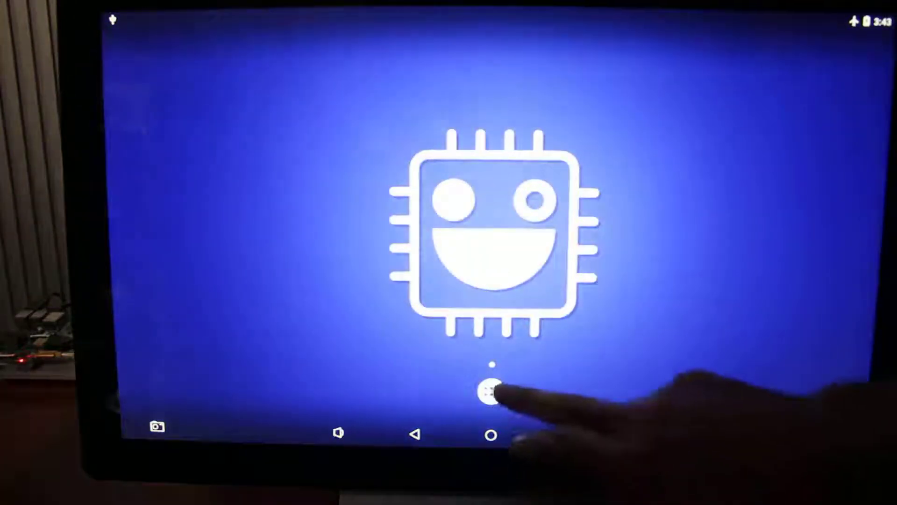
- Open the app drawer and launch MODO, showing the Game Music folder
left_click(488, 392)
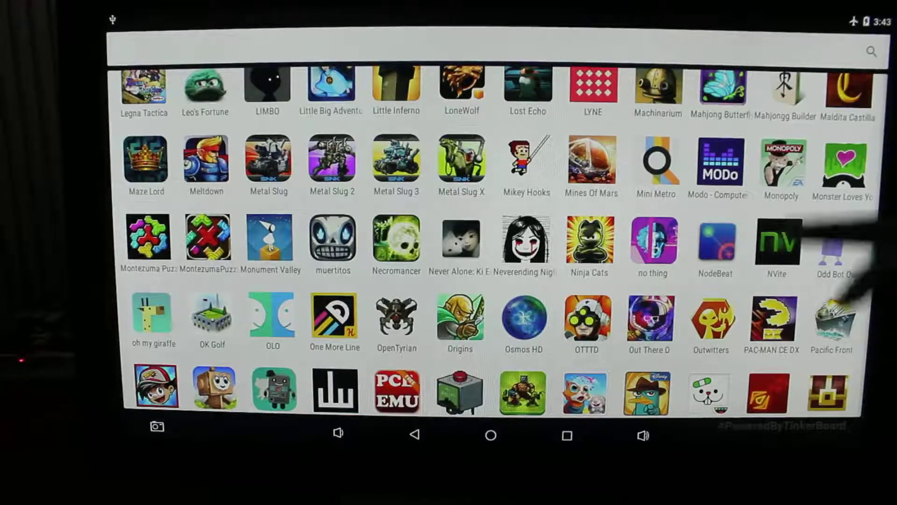
left_click(718, 165)
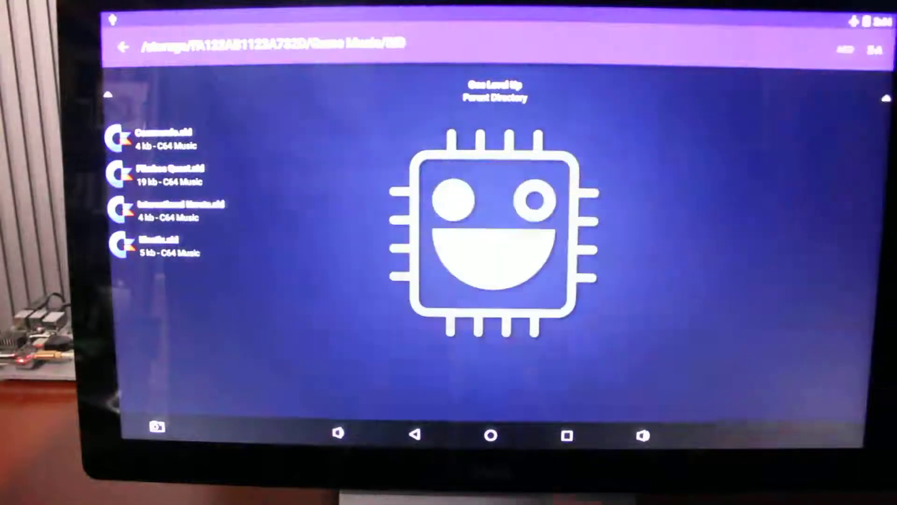
- Play International Karate.sid, Rob Hubbard's 1986 C64 tune, from the SID list
left_click(167, 212)
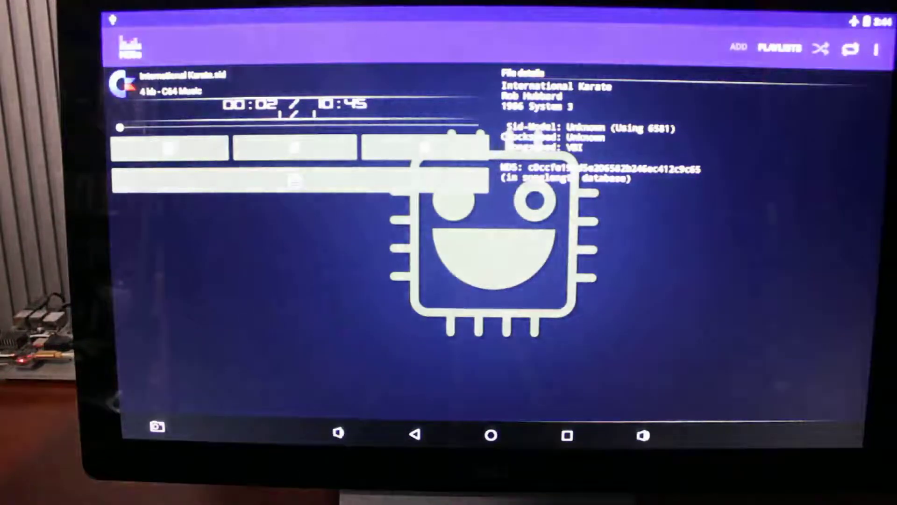